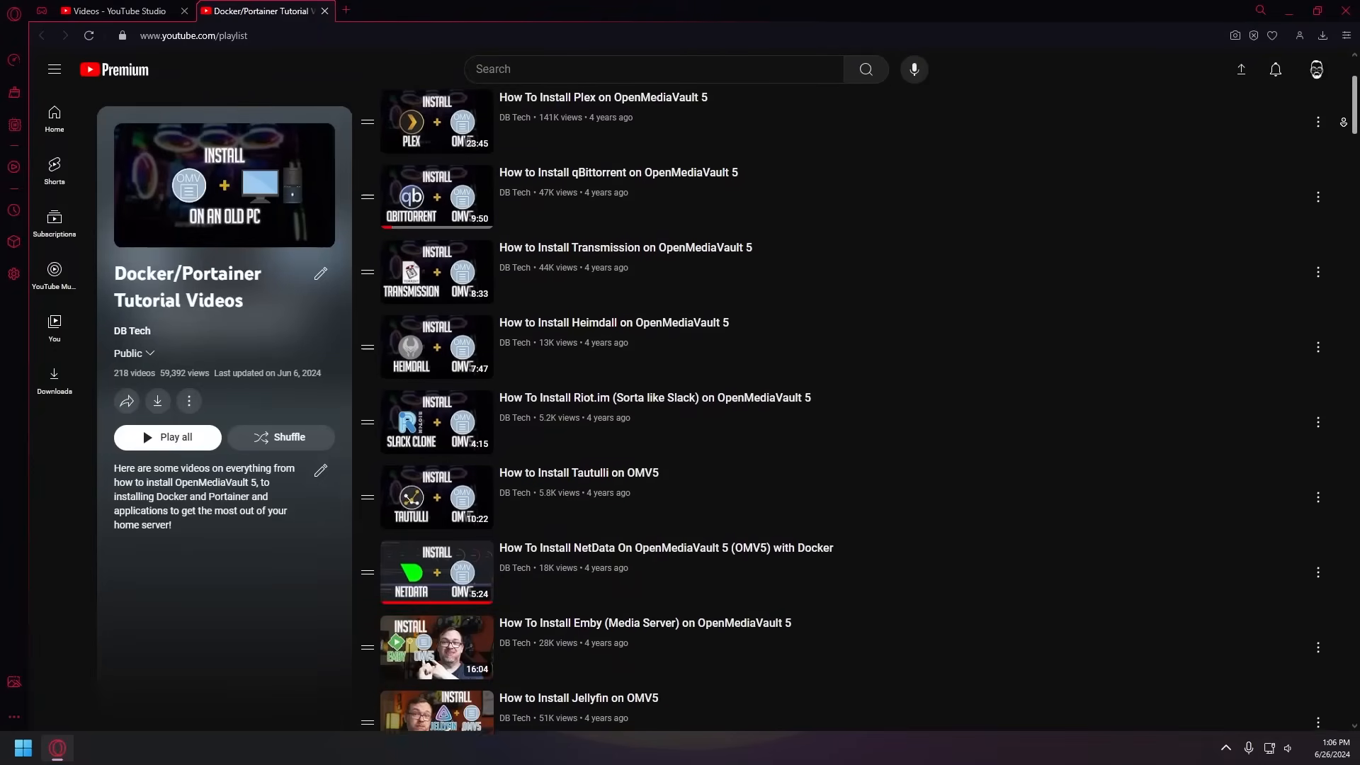
pyautogui.scroll(-3)
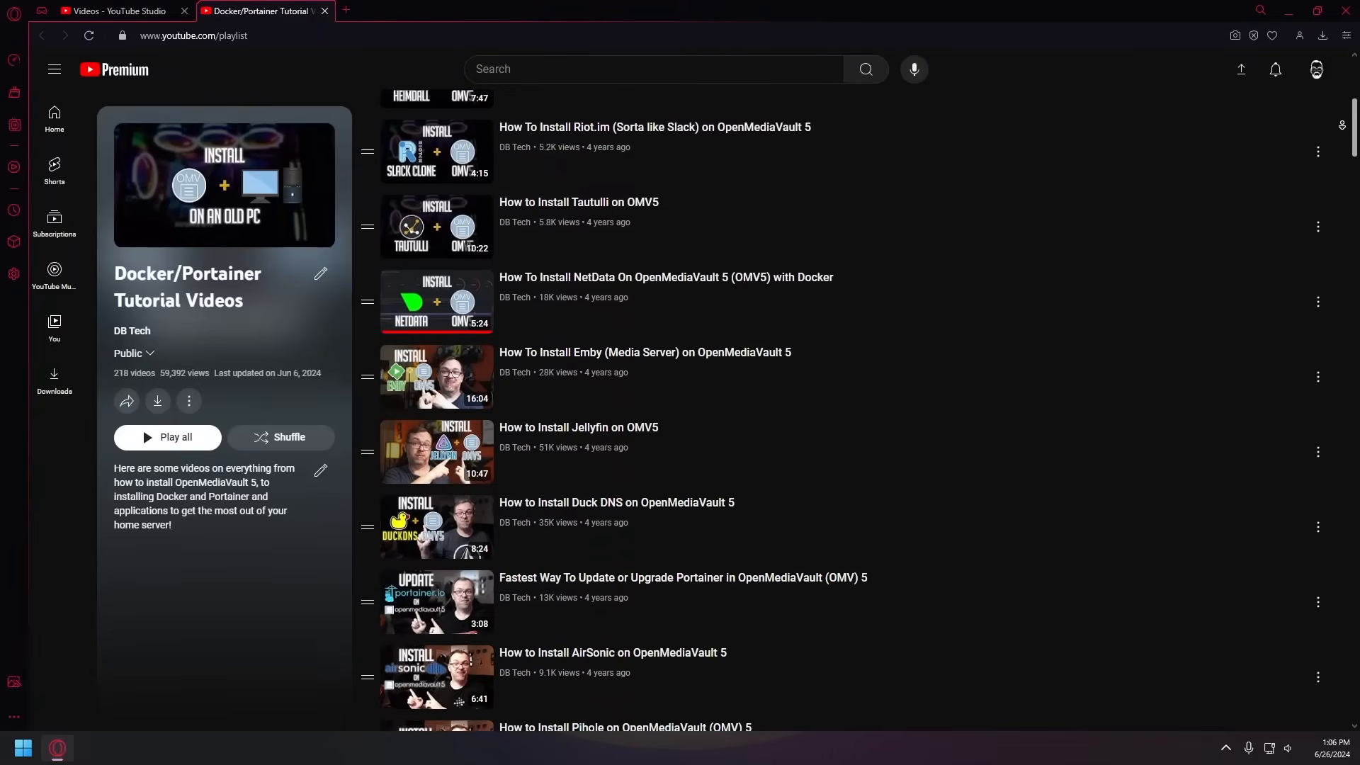
pyautogui.scroll(-3)
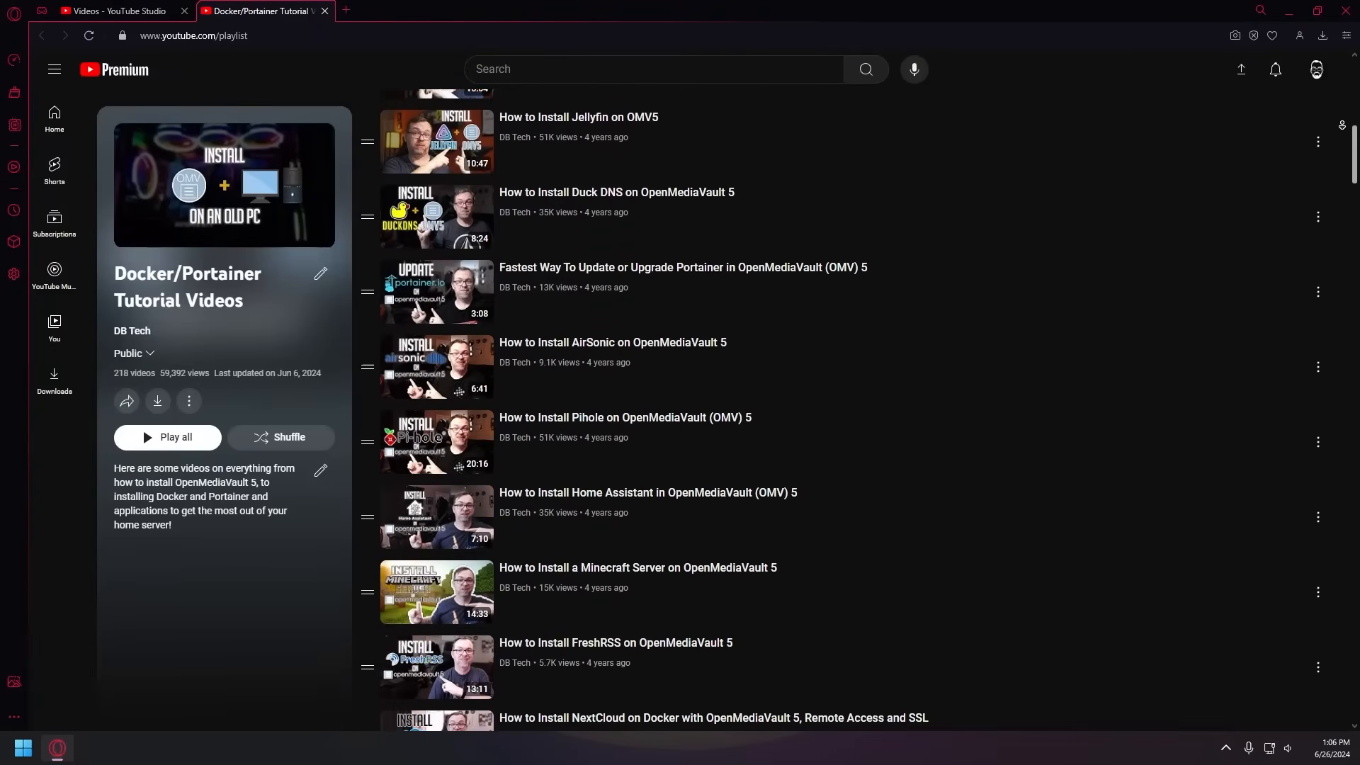